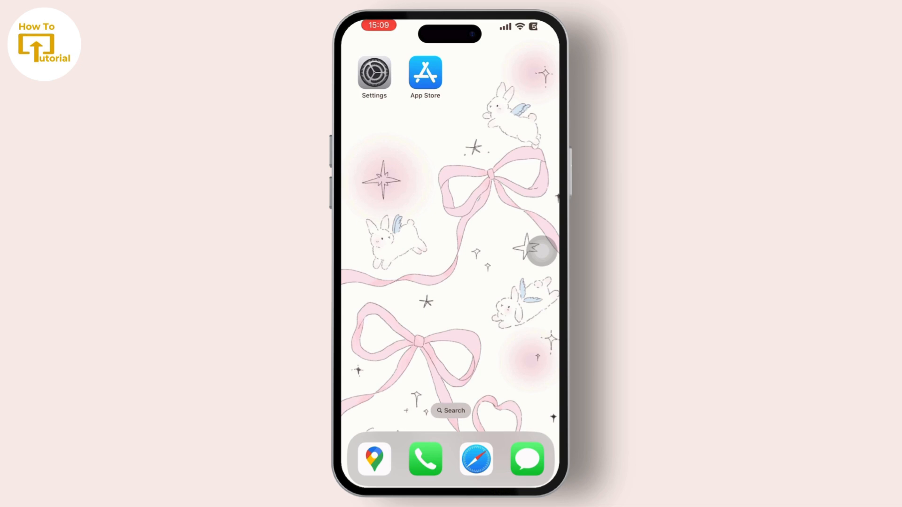
# Launch Settings from the home screen and scroll through its list of options
pyautogui.click(374, 71)
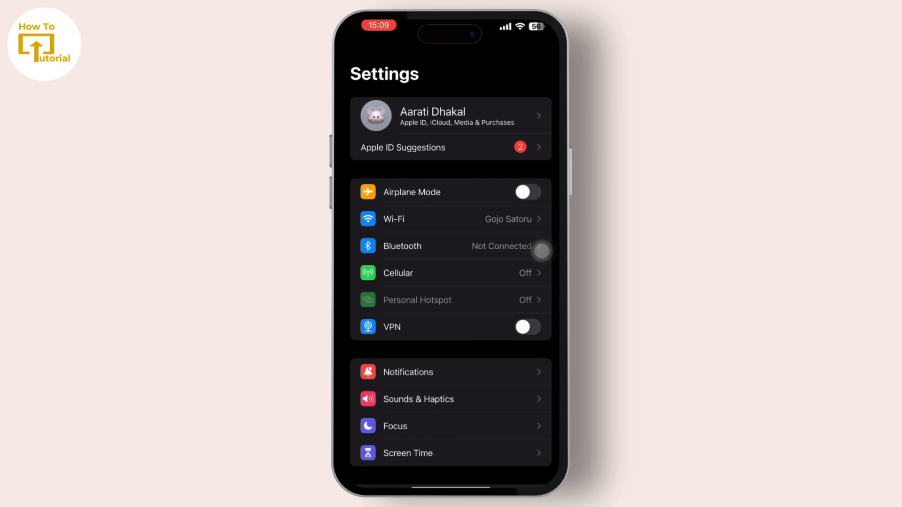
pyautogui.scroll(-3)
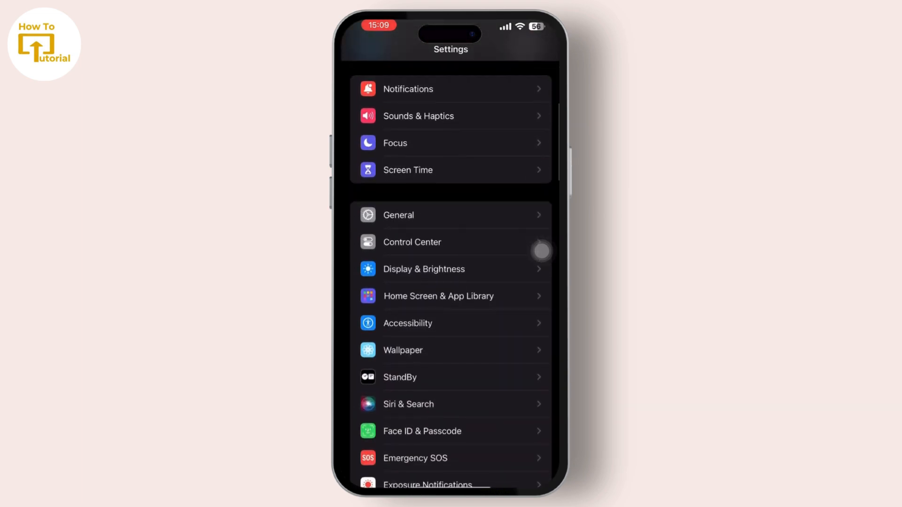
pyautogui.scroll(-3)
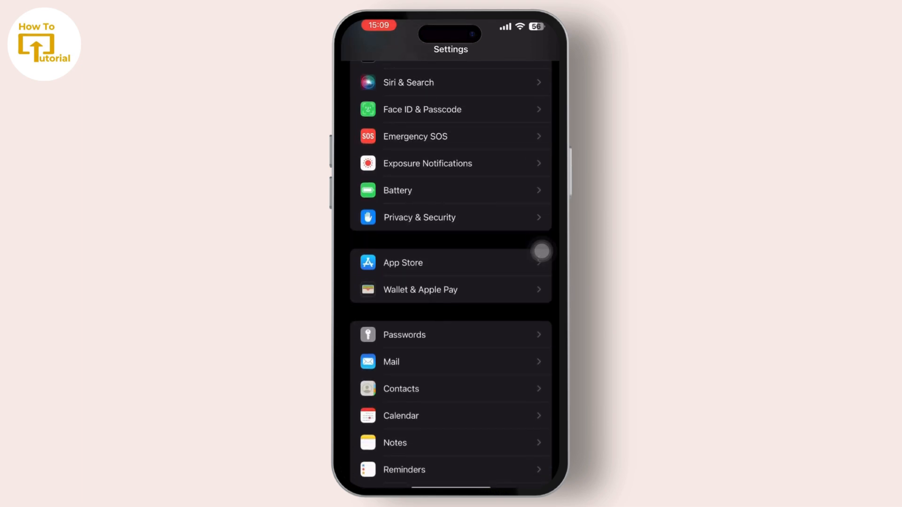
pyautogui.scroll(-3)
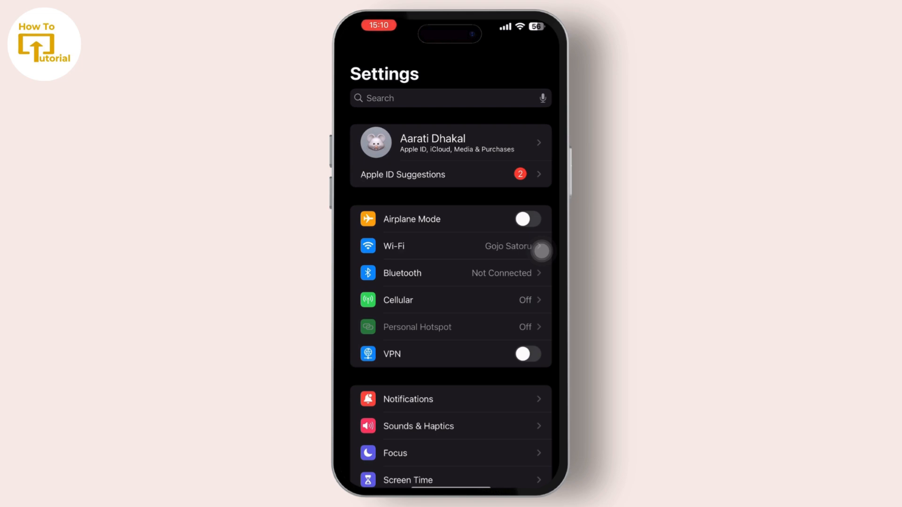
# Search Settings for 'Find' and open the Find My iPhone page
pyautogui.click(449, 98)
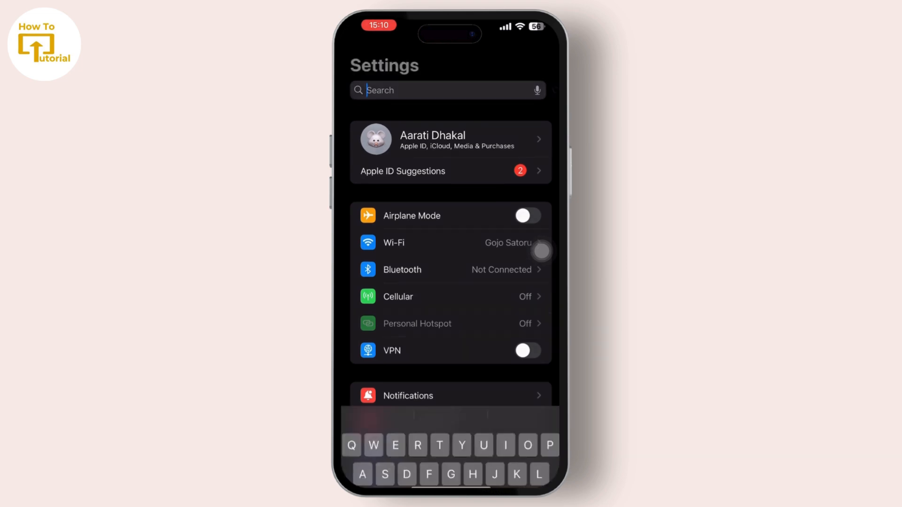
pyautogui.write('Find')
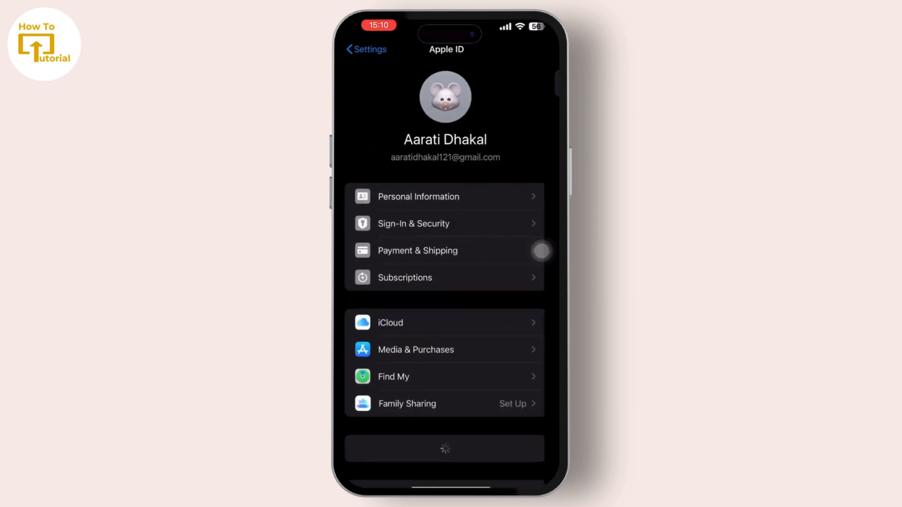
pyautogui.click(393, 377)
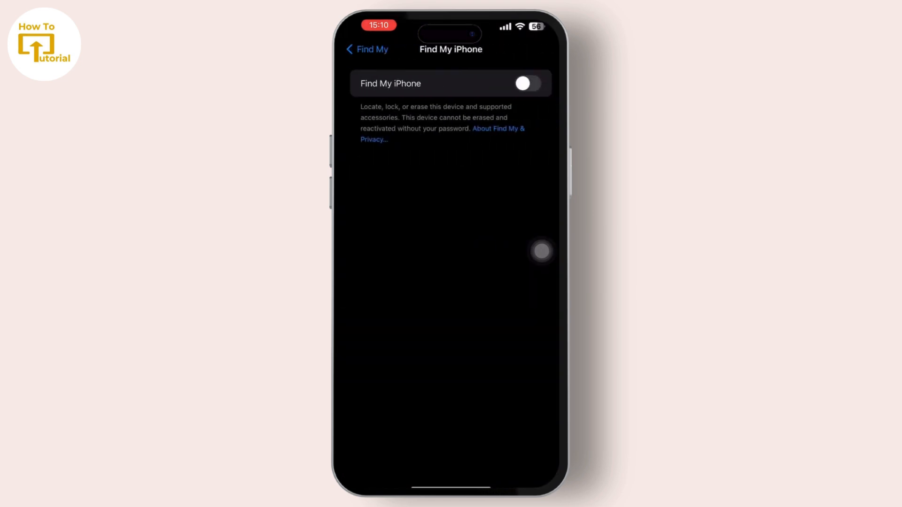
# Switch on the Find My iPhone and Send Last Location toggles
pyautogui.click(527, 83)
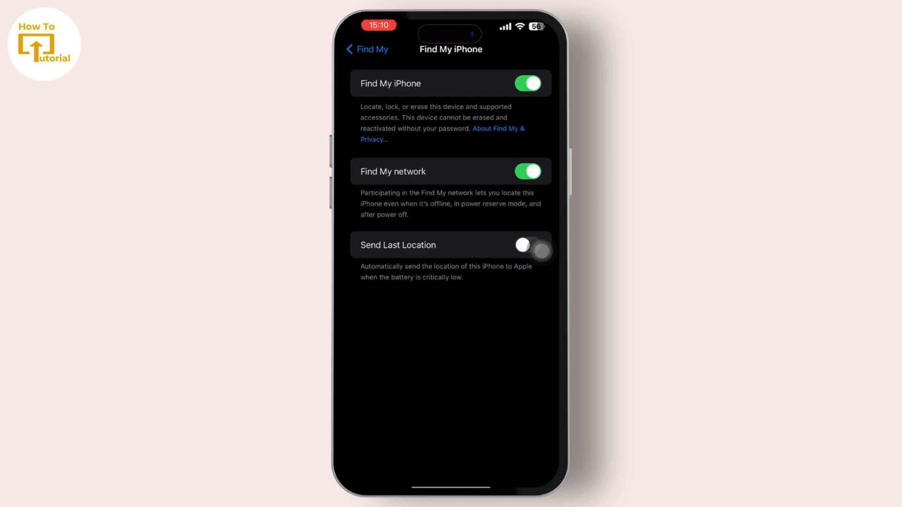
pyautogui.click(527, 245)
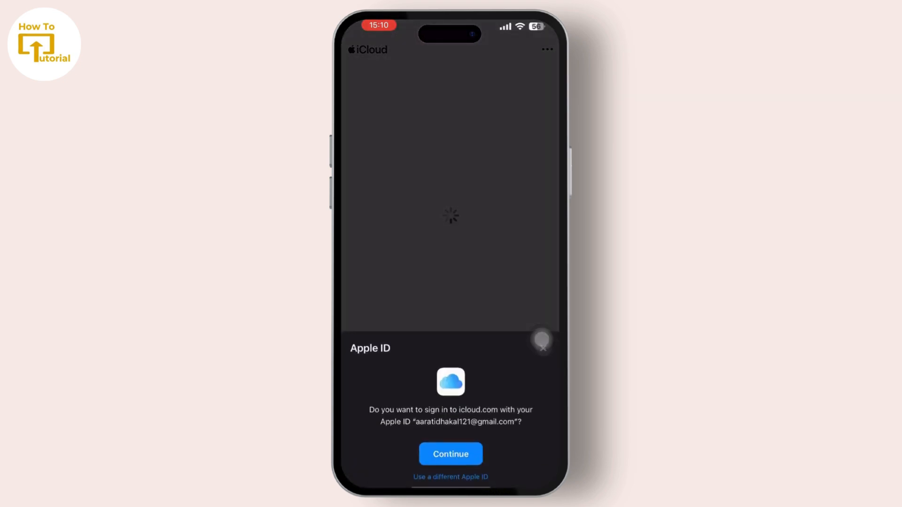
# Continue with the phone's Apple ID to sign in to icloud.com
pyautogui.click(450, 454)
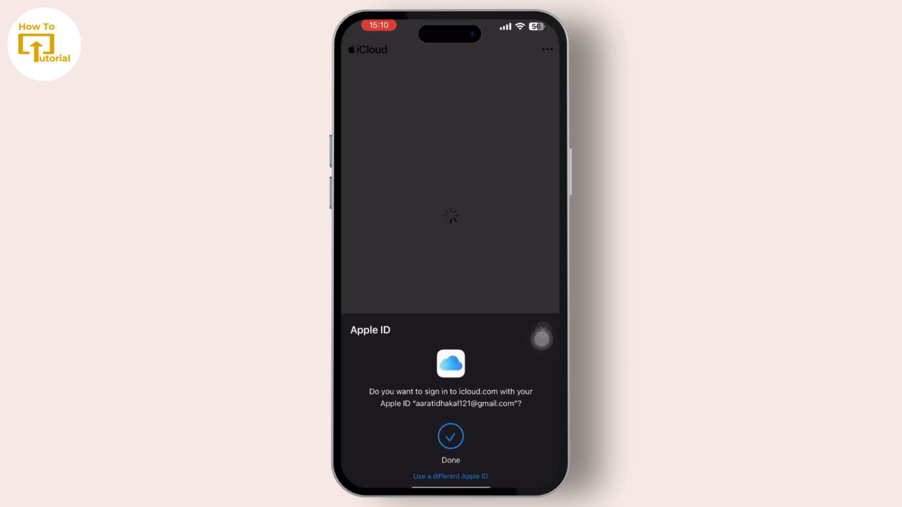
pyautogui.click(450, 437)
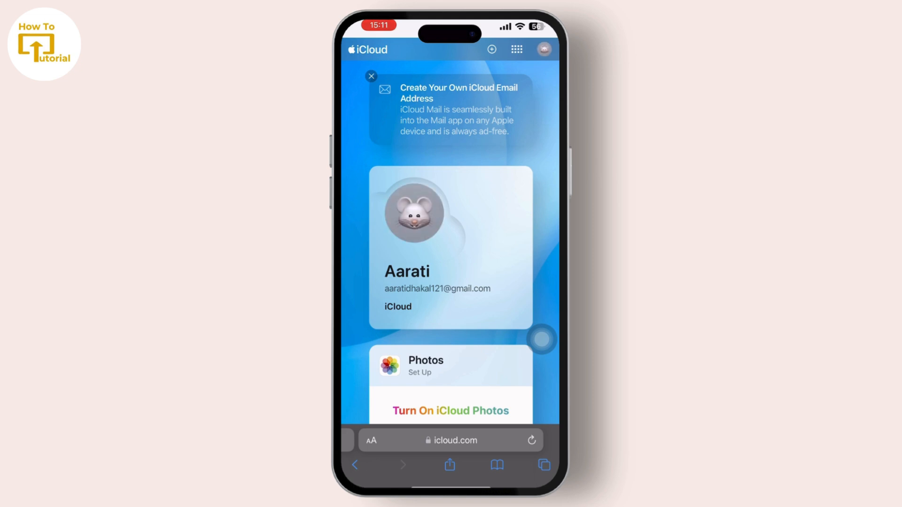
# Open Find My from the iCloud apps grid to view All Devices
pyautogui.click(517, 49)
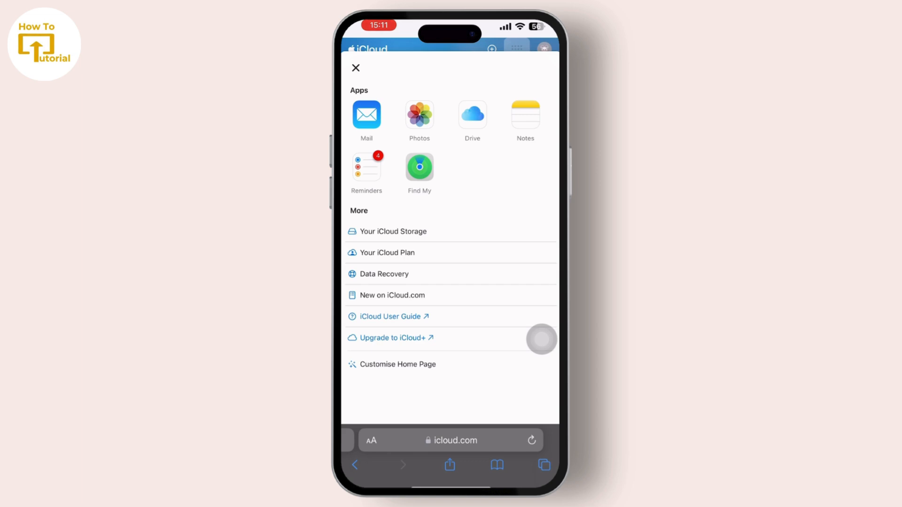
pyautogui.click(419, 167)
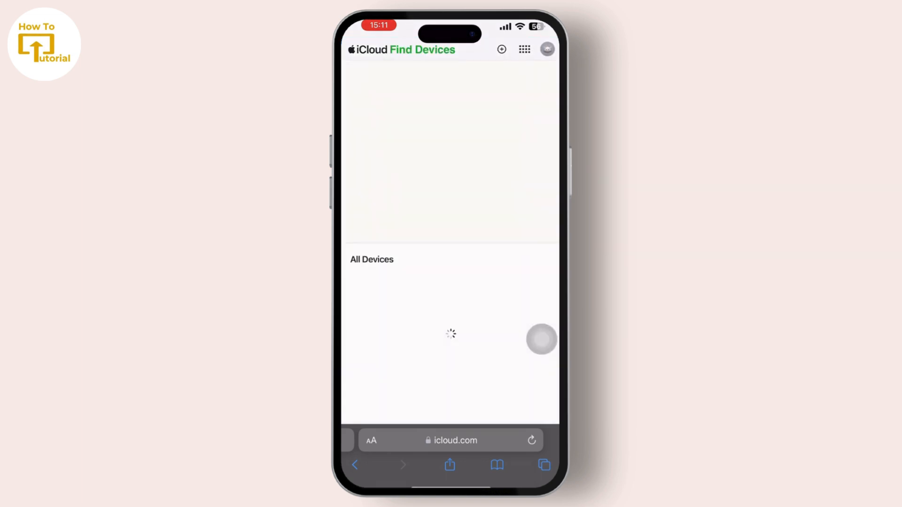